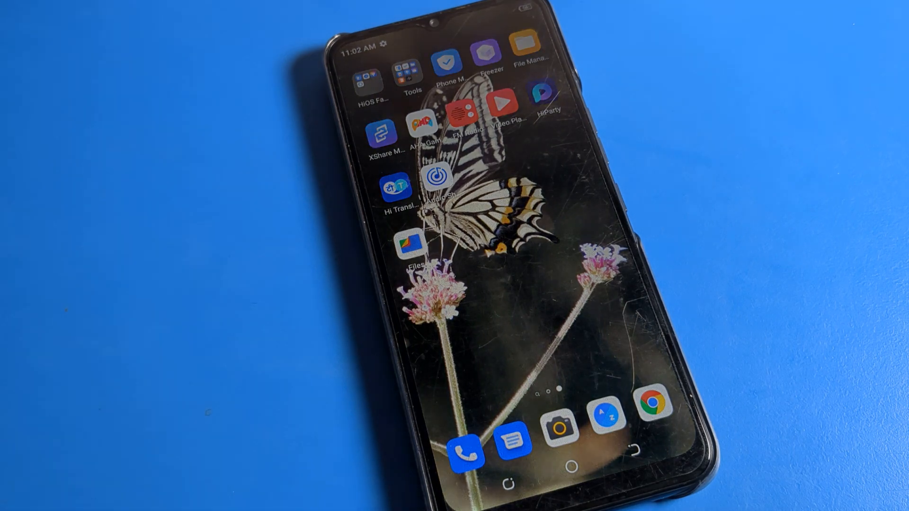
Open Settings from the app drawer and go to Display & brightness, scrolling to Screen timeout.
scroll("up", 3)
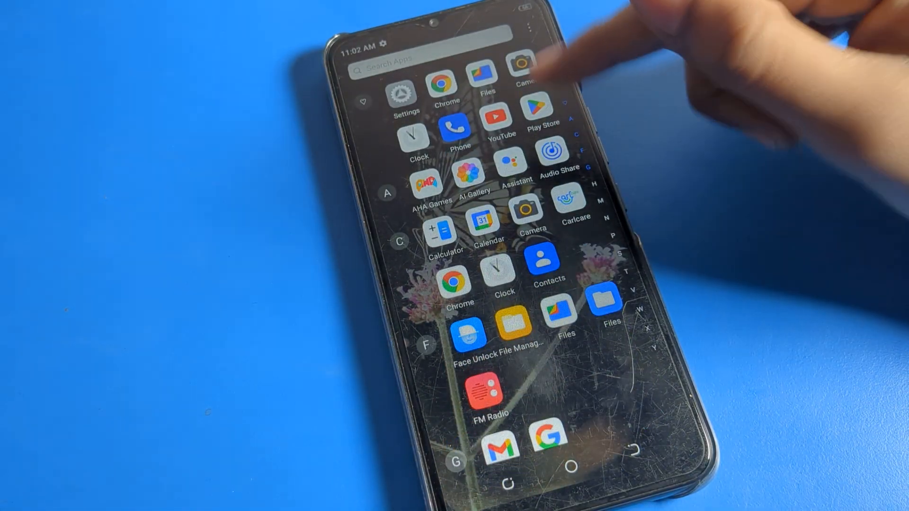
scroll("down", 3)
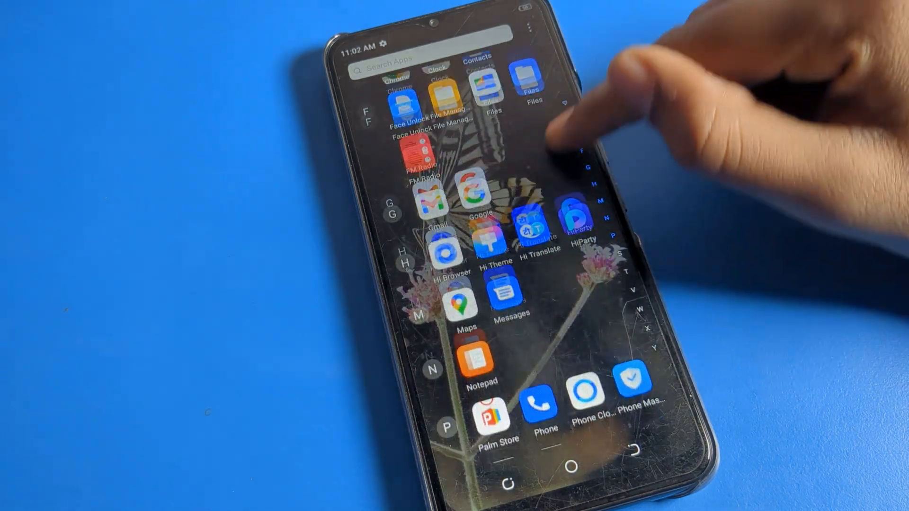
scroll("down", 3)
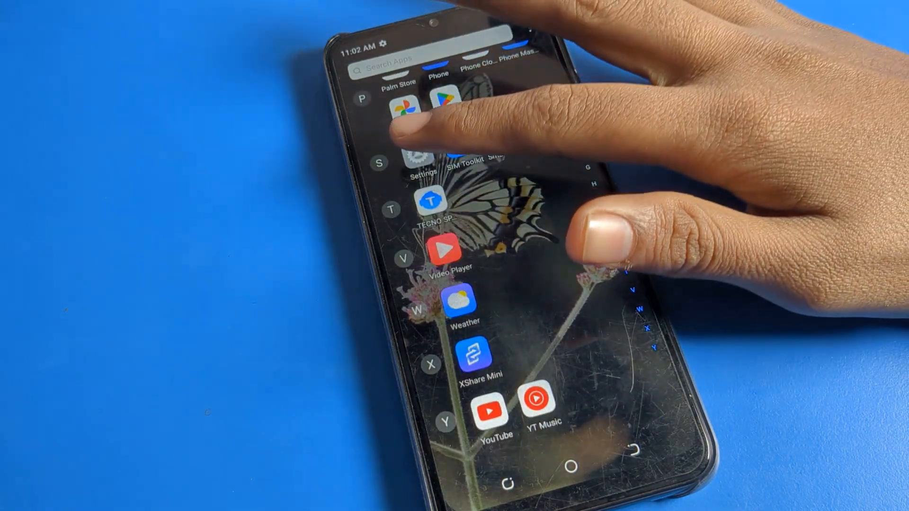
left_click(424, 154)
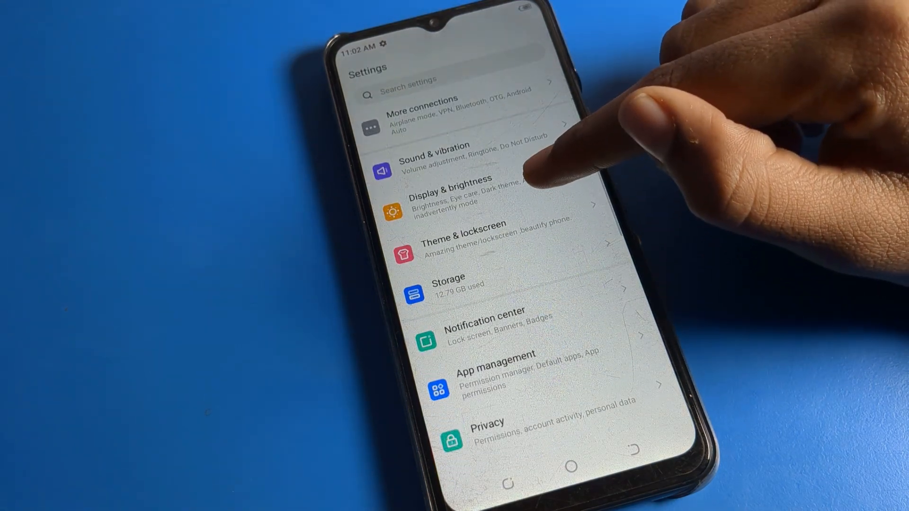
left_click(444, 197)
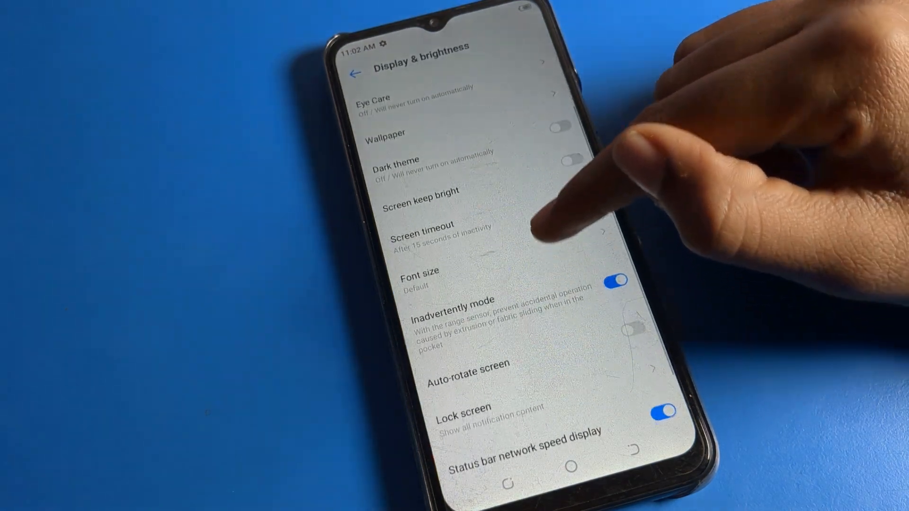
scroll("down", 3)
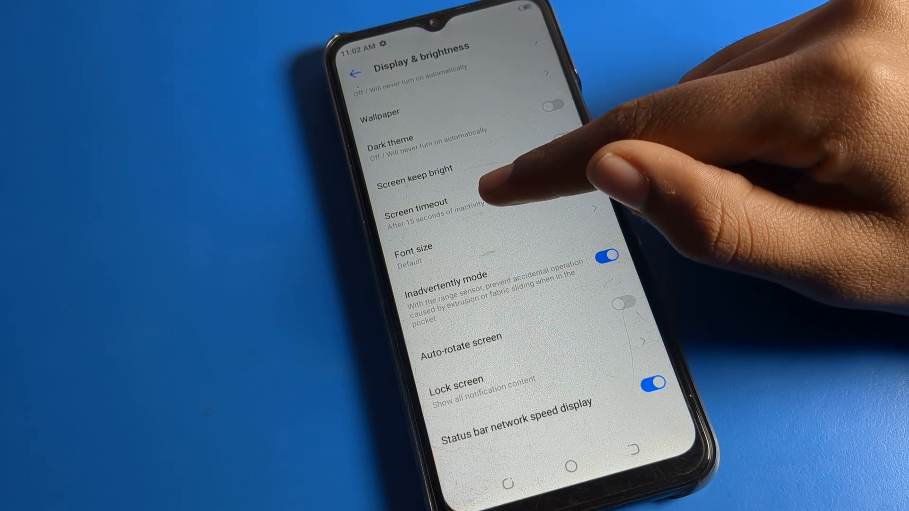
Set the screen timeout to 30 seconds, then reopen the list and pick another length.
left_click(415, 208)
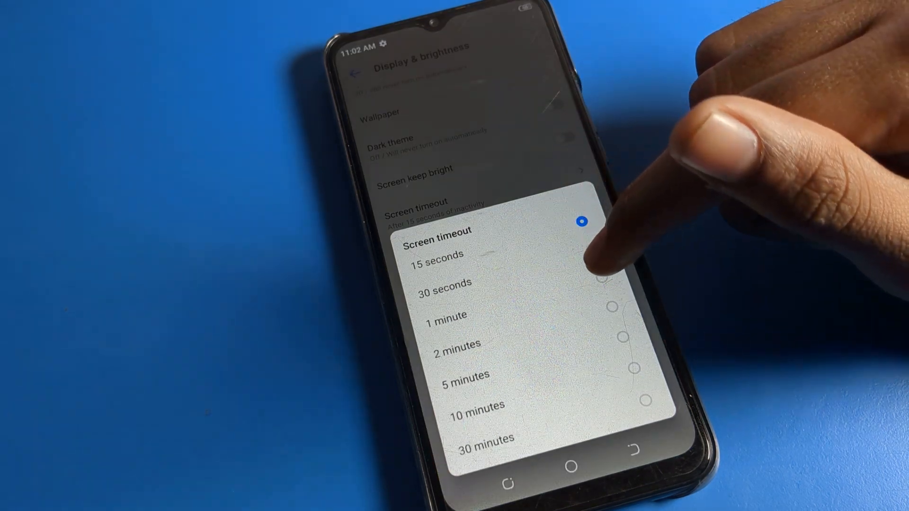
left_click(443, 283)
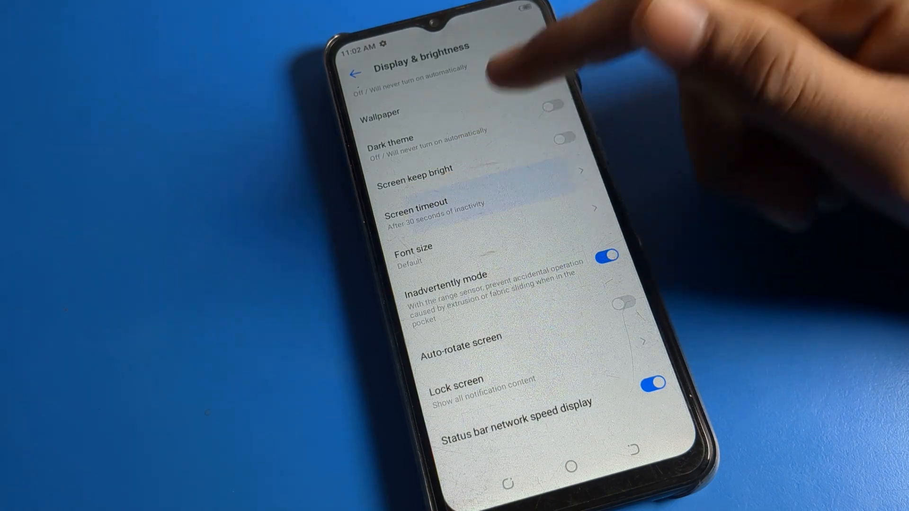
left_click(441, 209)
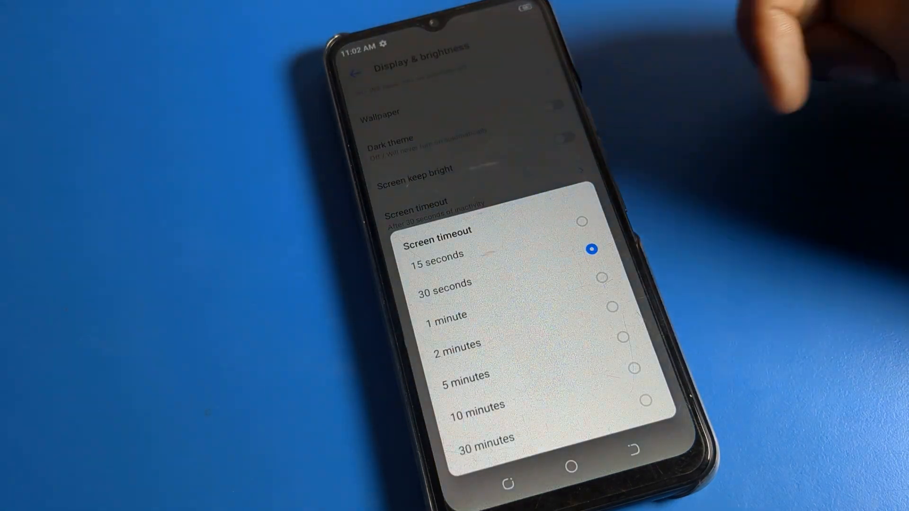
left_click(462, 375)
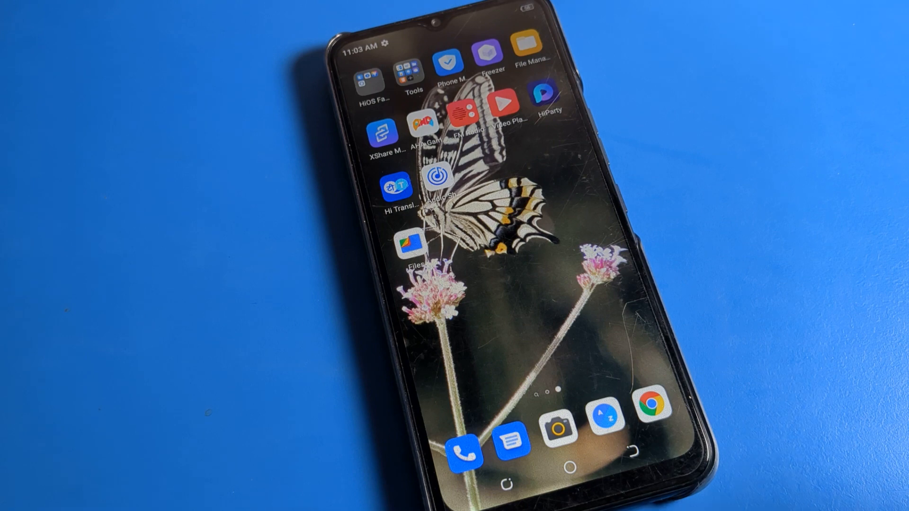
Search Settings for "screen" and browse the matching results.
scroll("up", 3)
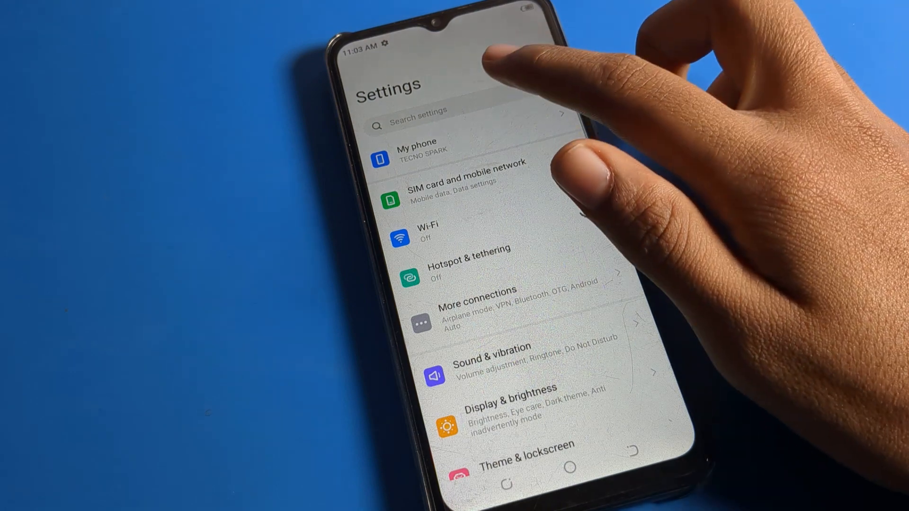
left_click(452, 113)
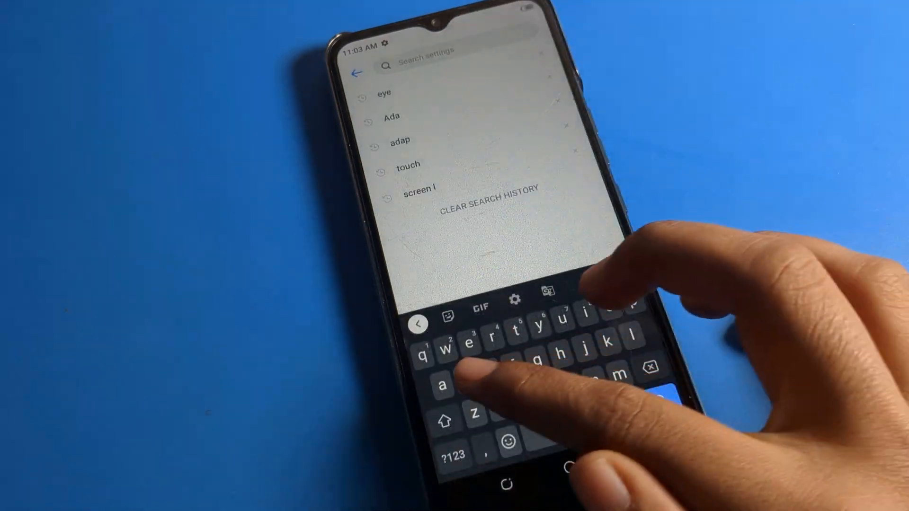
type("screen")
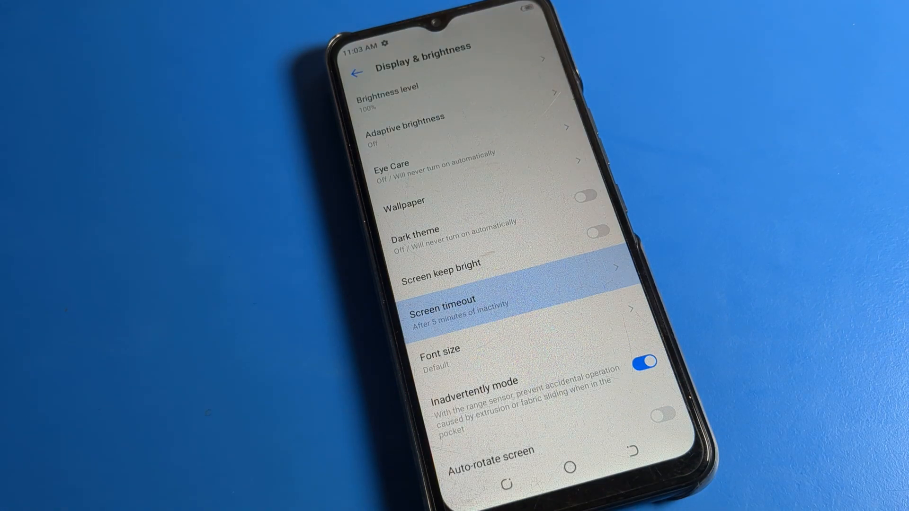
type("screen")
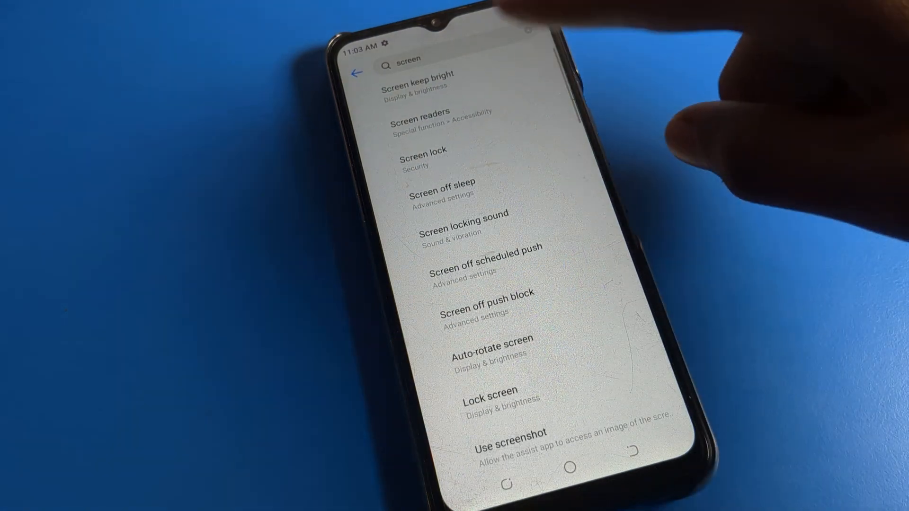
scroll("down", 3)
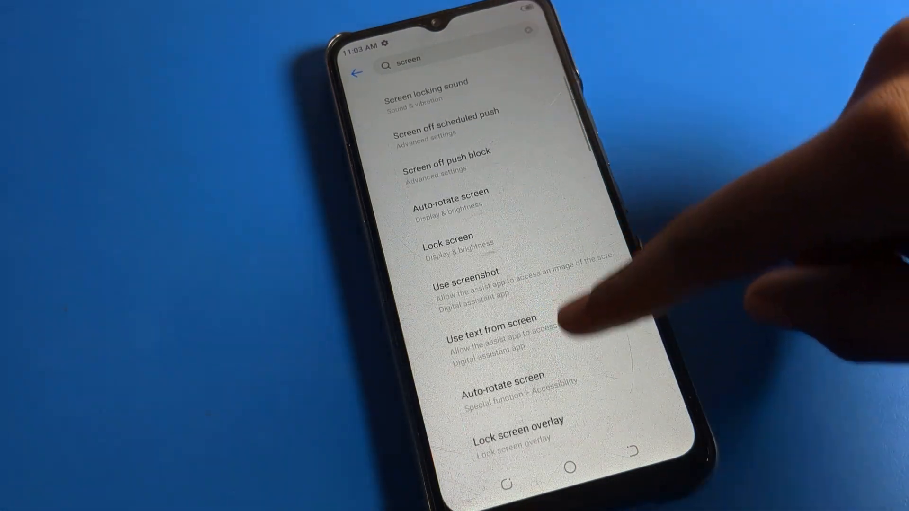